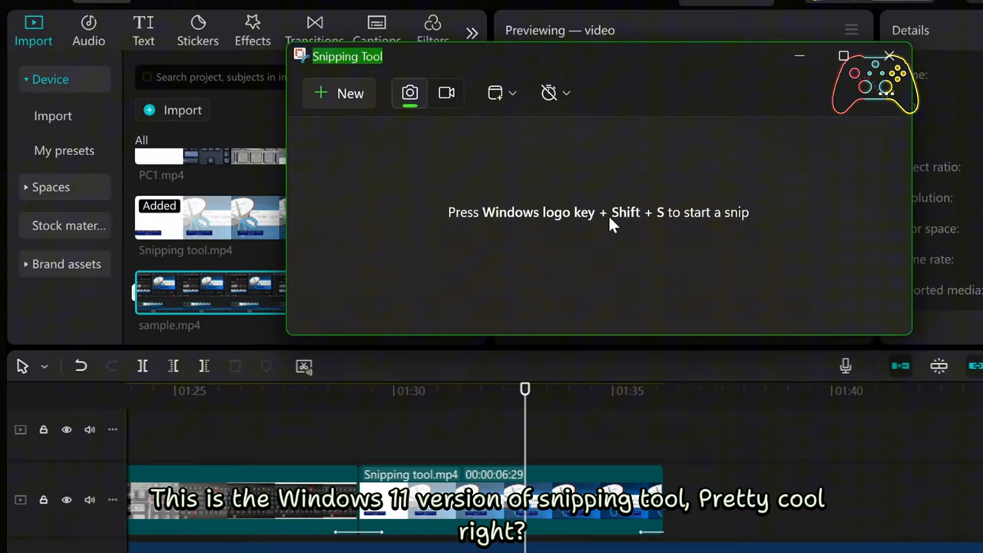
mouse_move(350, 93)
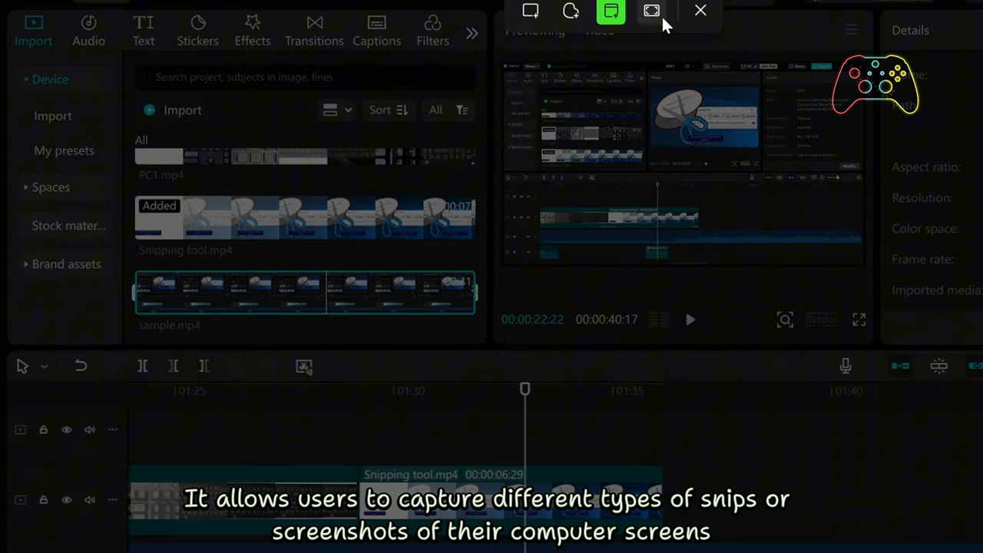
Start a new snip so the screen dims and the capture-mode choices appear.
click(530, 11)
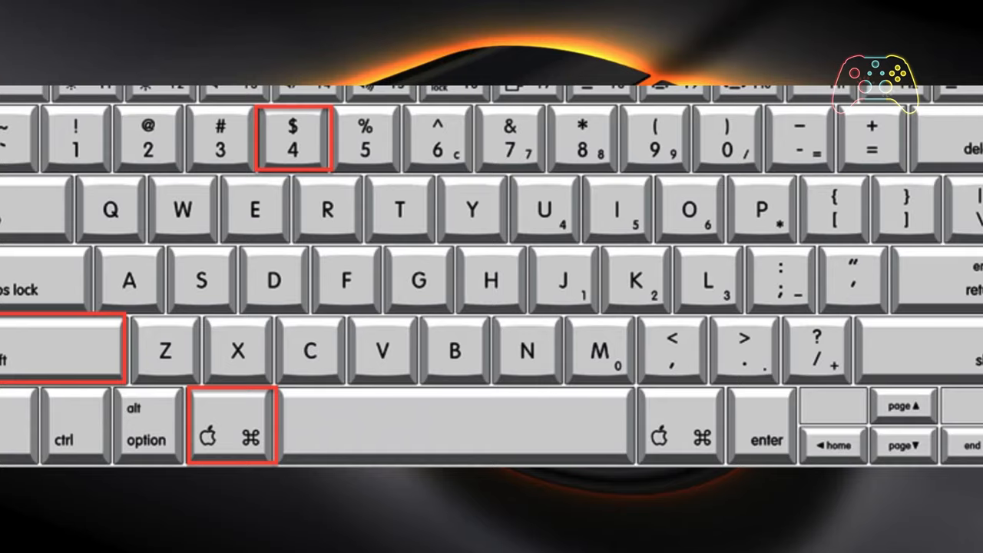
Bring up the macOS screenshot and screen-recording toolbar with Command+Shift+5.
key(cmd+shift+5)
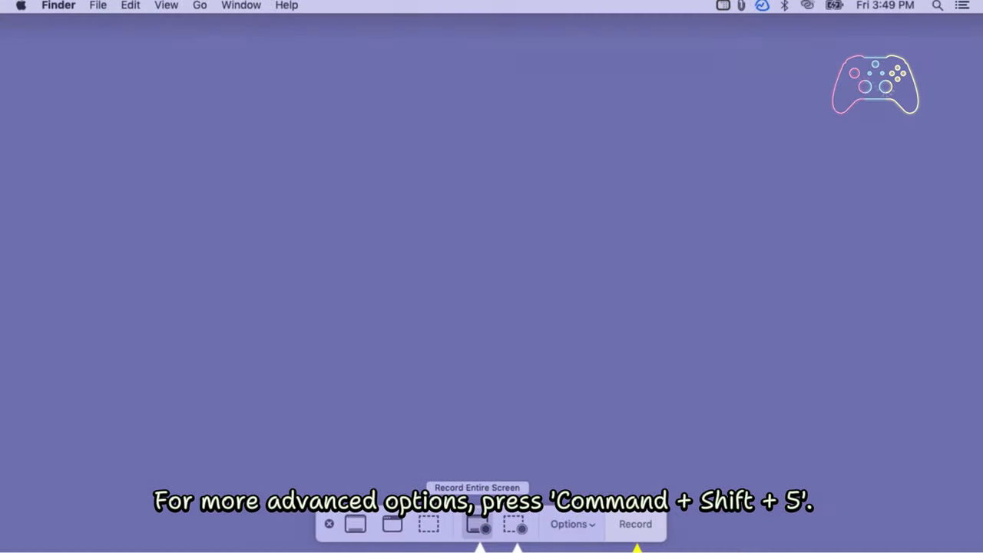